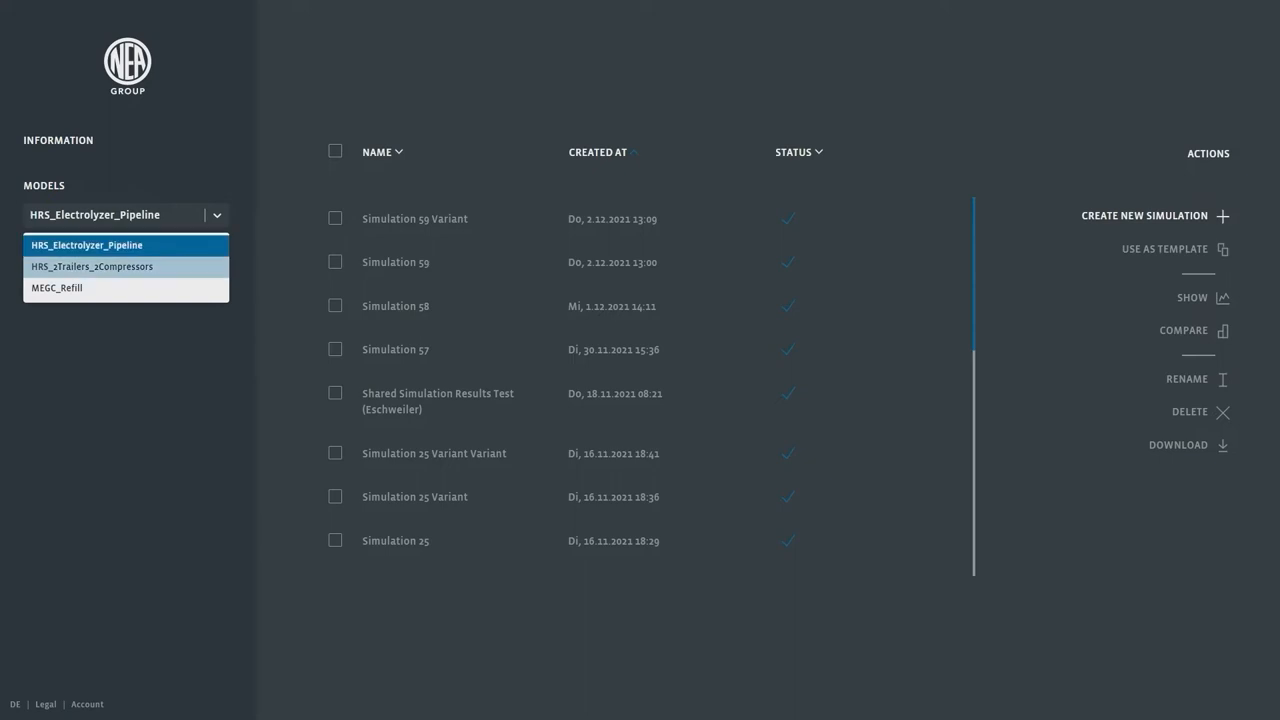
mouse_move(57, 288)
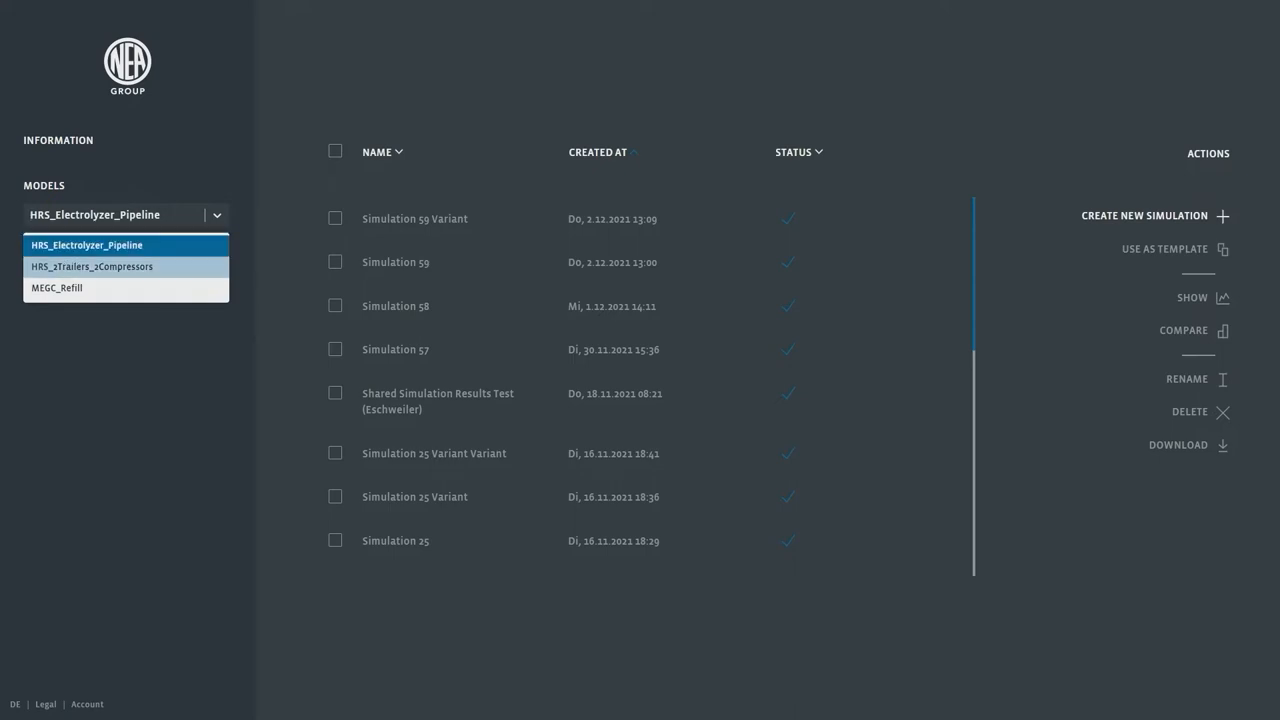
Create an HRS_2Trailers_2Compressors simulation and view the M-P bus/truck/train refueling parameters
click(92, 266)
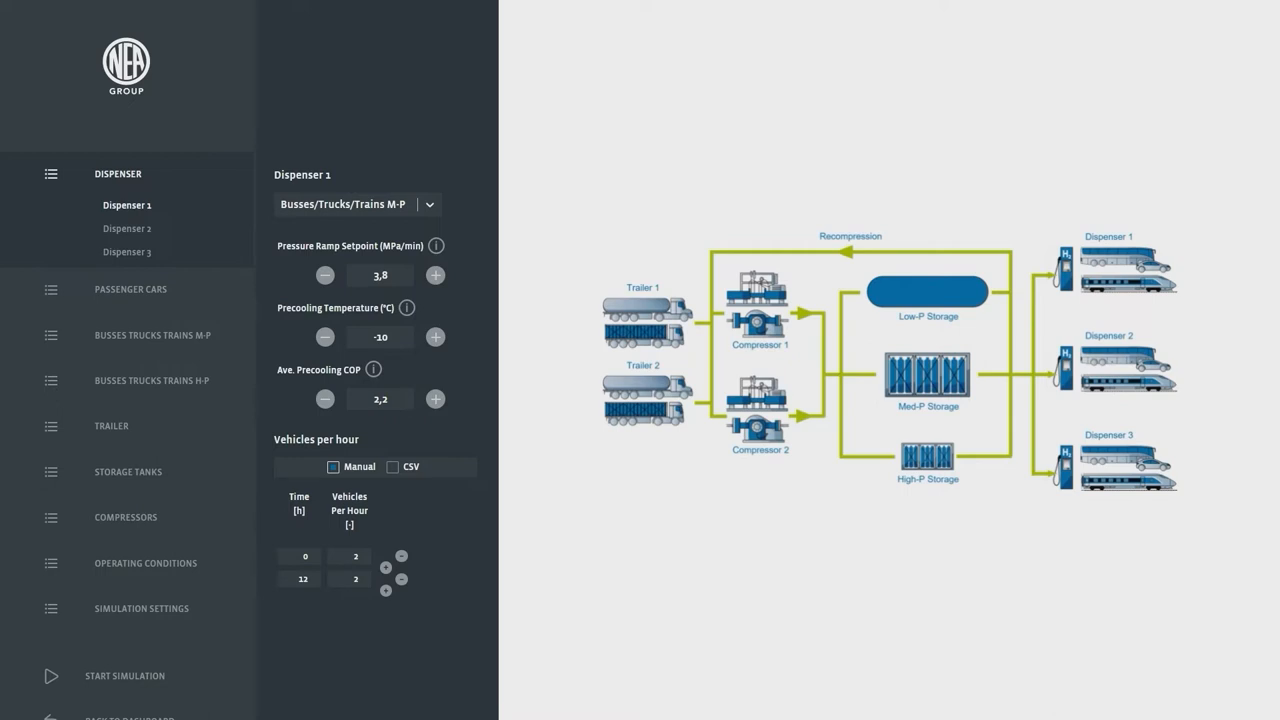
click(298, 556)
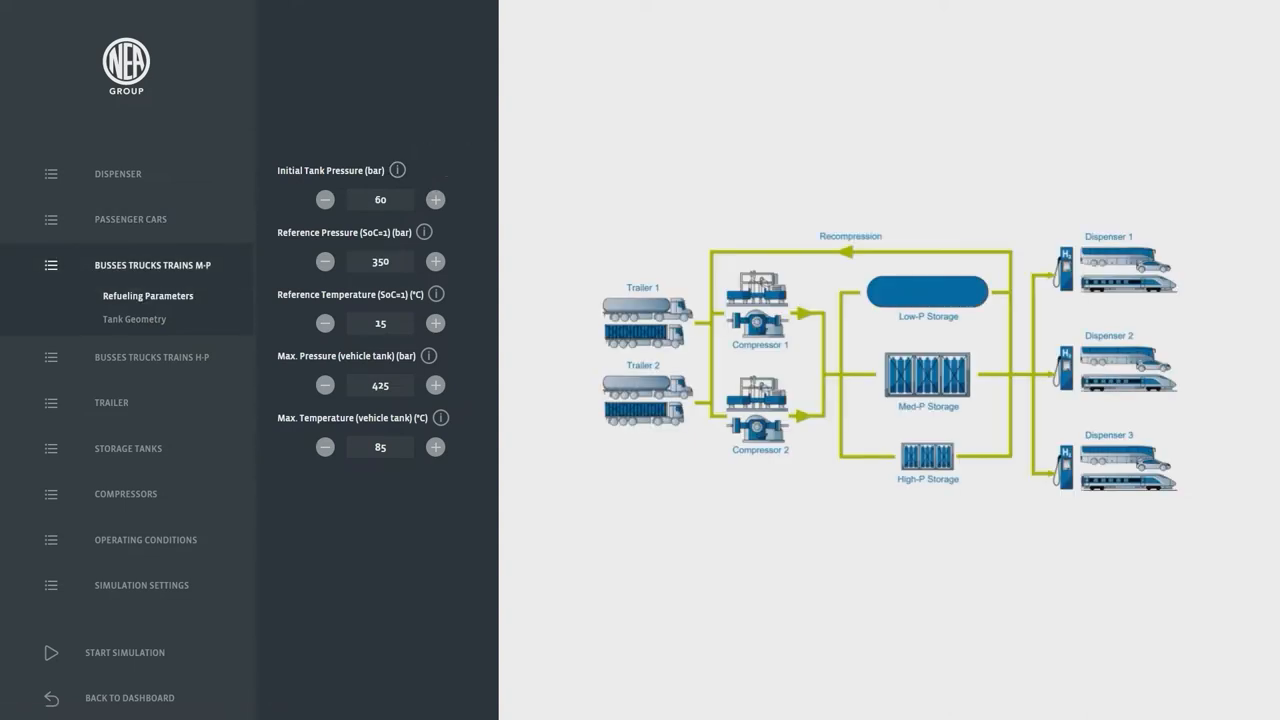
Review trailer size and operation settings, then the 200-bar low-pressure tank parameters
click(134, 318)
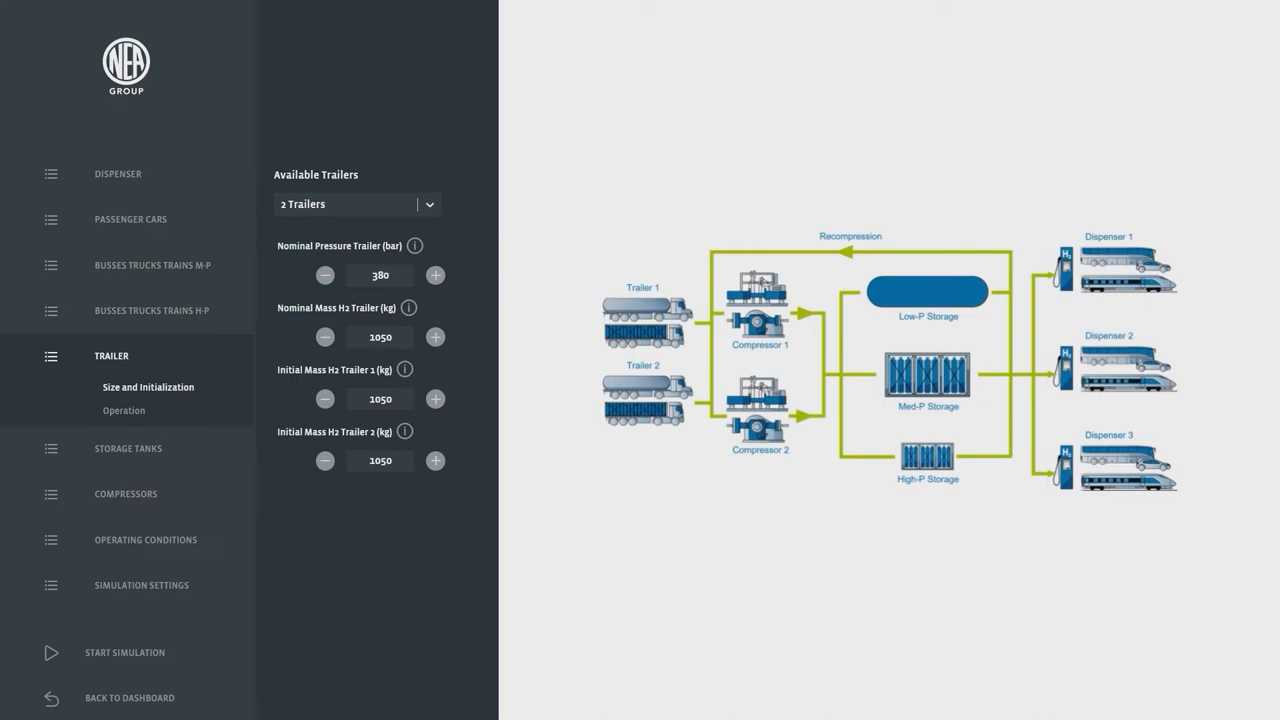
click(123, 410)
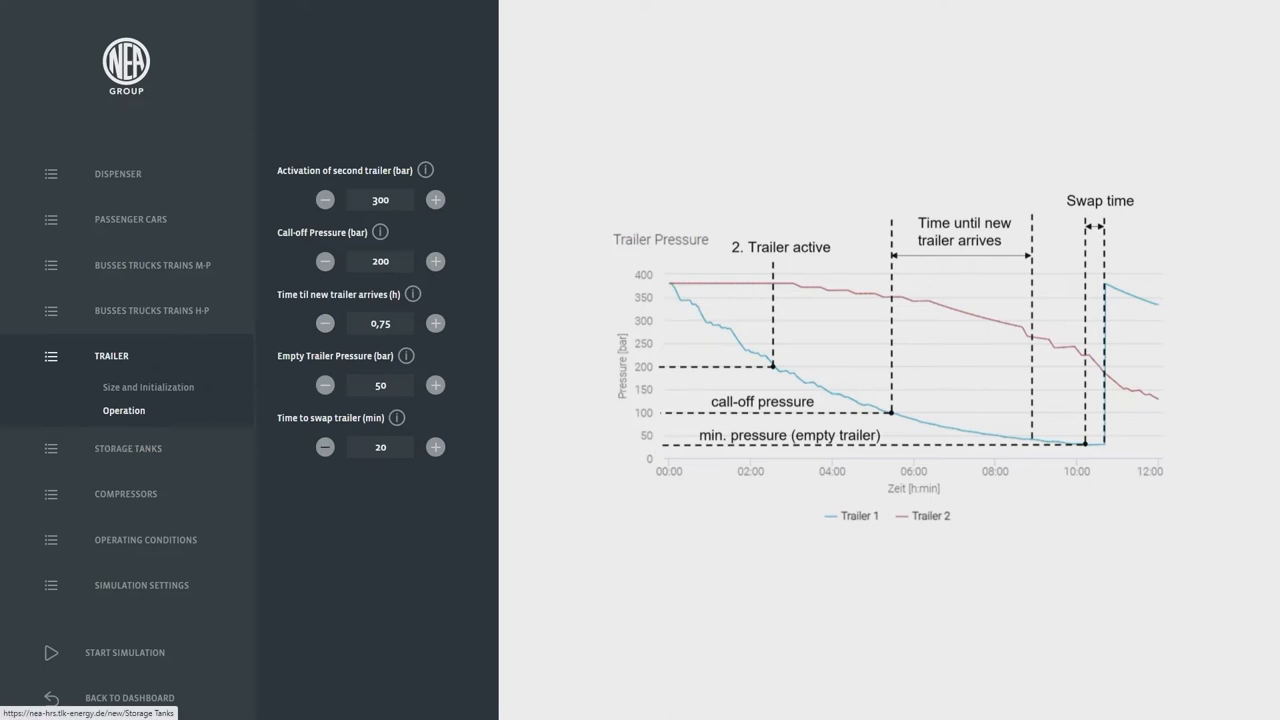
click(323, 447)
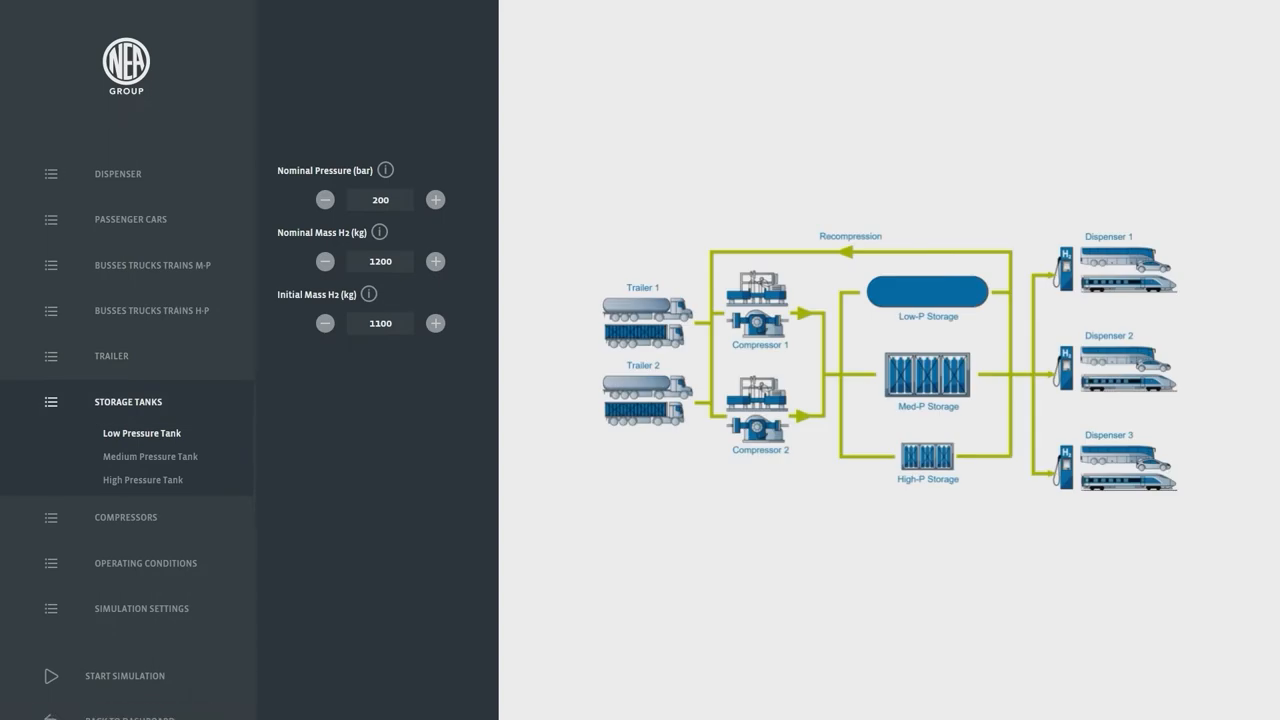
Review medium- and high-pressure tanks, then the KTD 180 1 Stage compressor settings
click(154, 456)
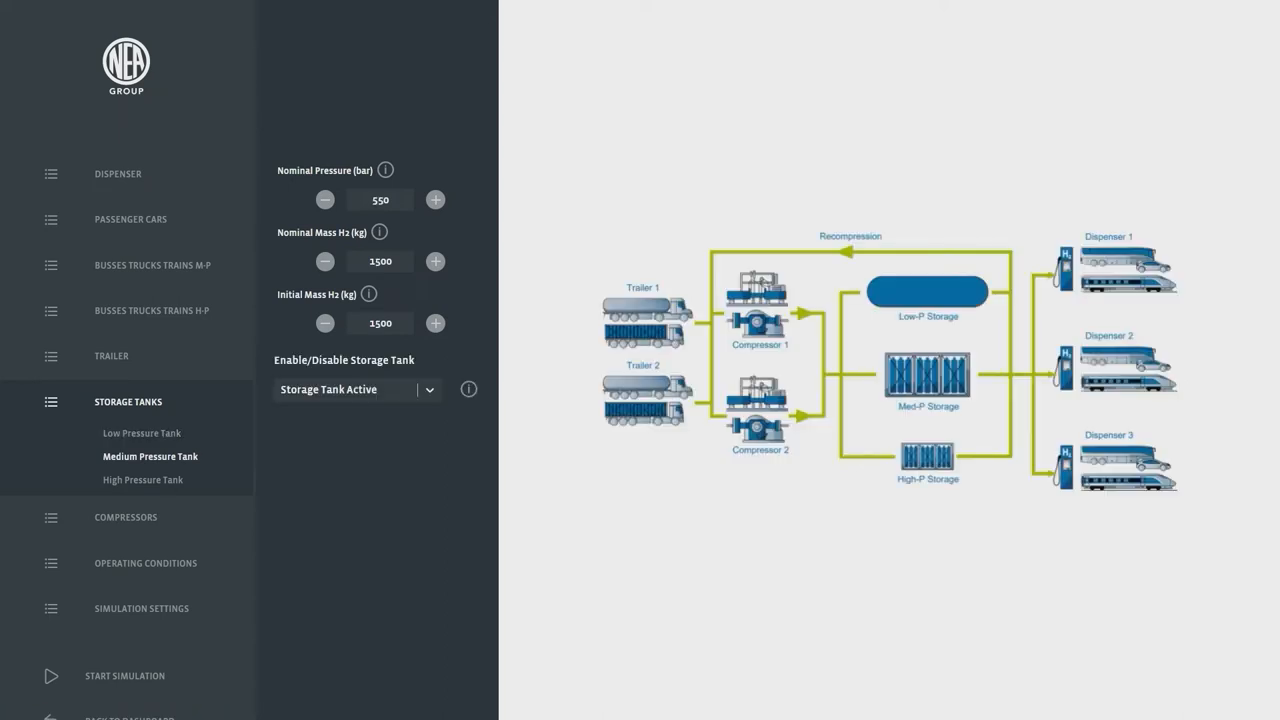
click(142, 480)
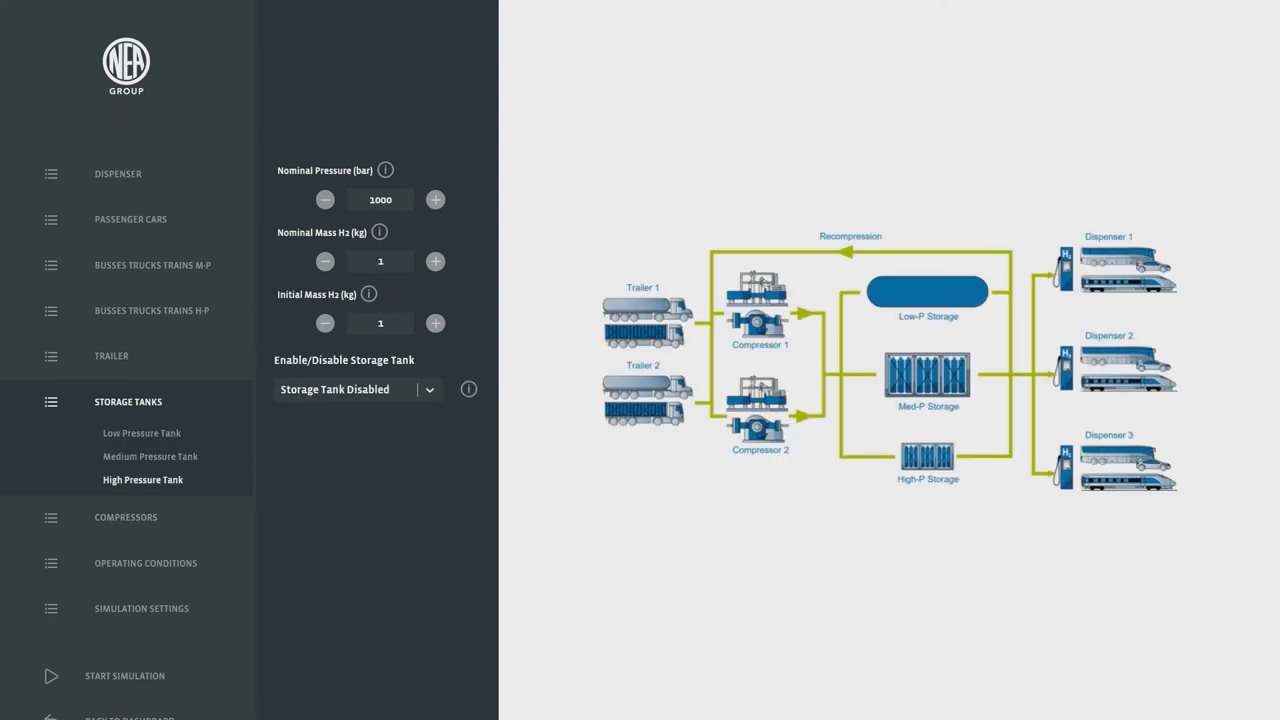
click(150, 456)
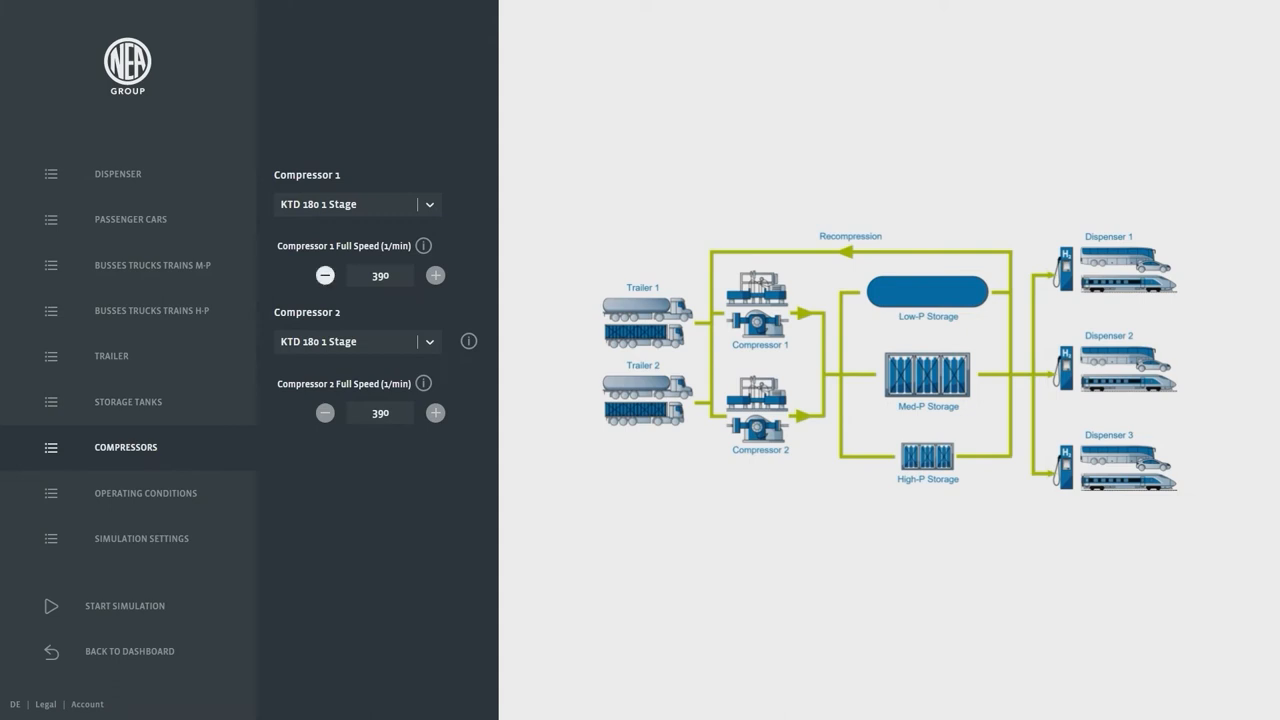
Reduce Compressor 1 full speed to 380 1/min and view the 20 °C ambient condition
click(324, 274)
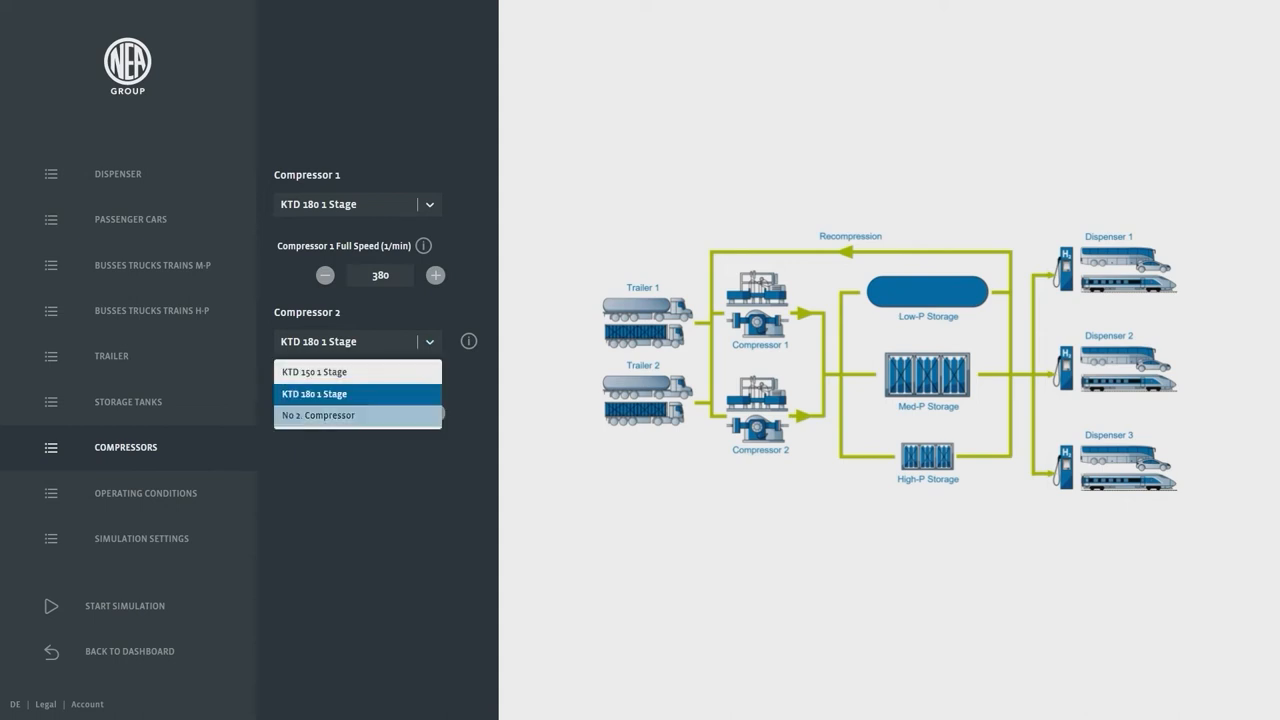
click(145, 493)
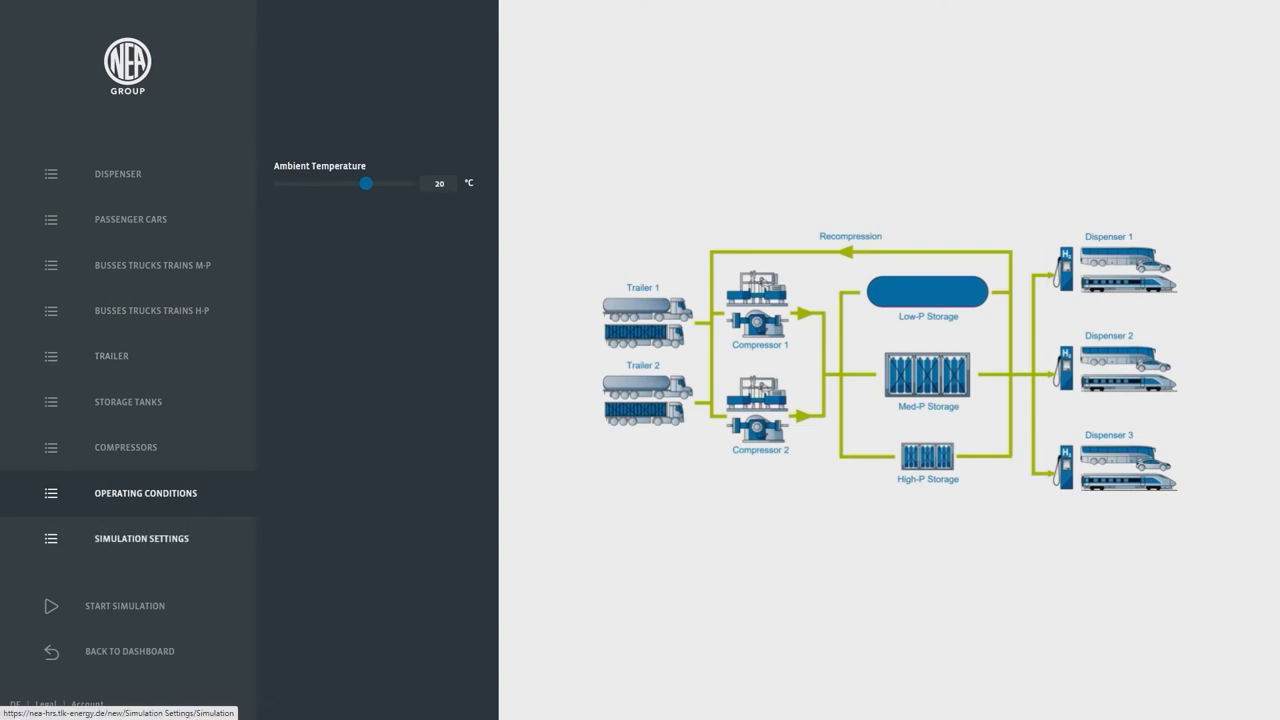
Raise the simulation stop time to 24 hours and start the simulation
click(140, 538)
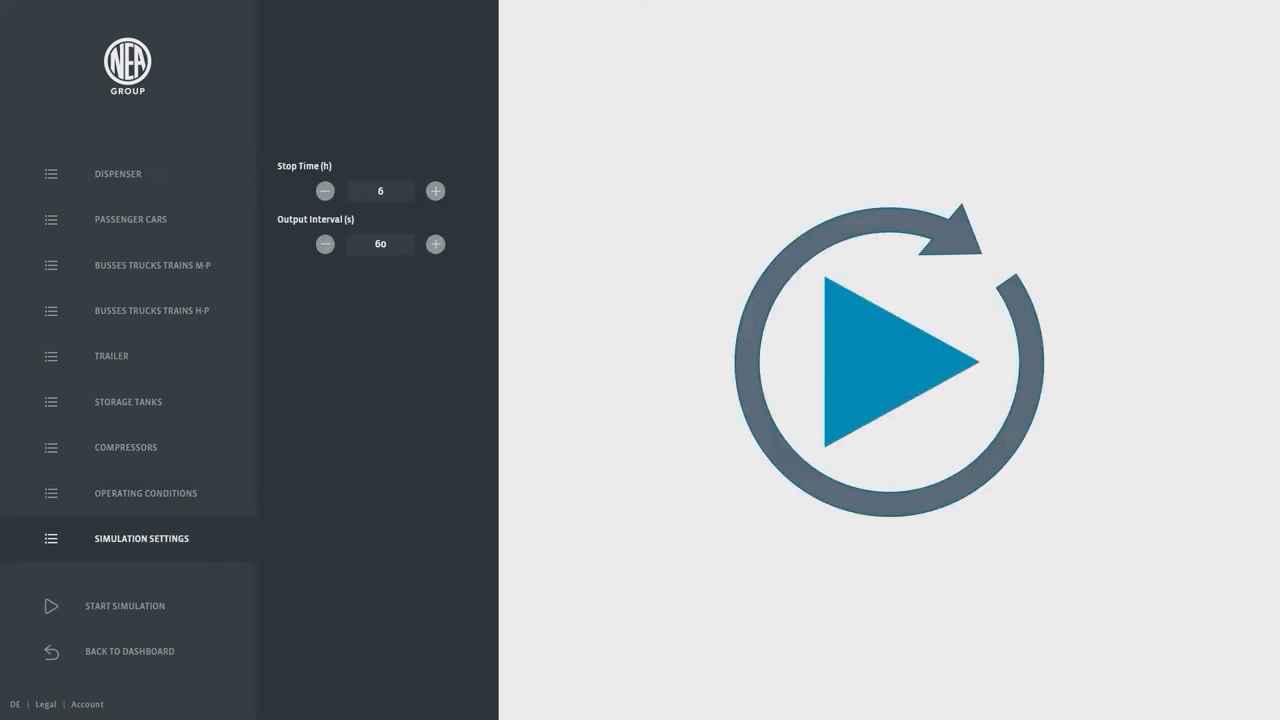
click(435, 190)
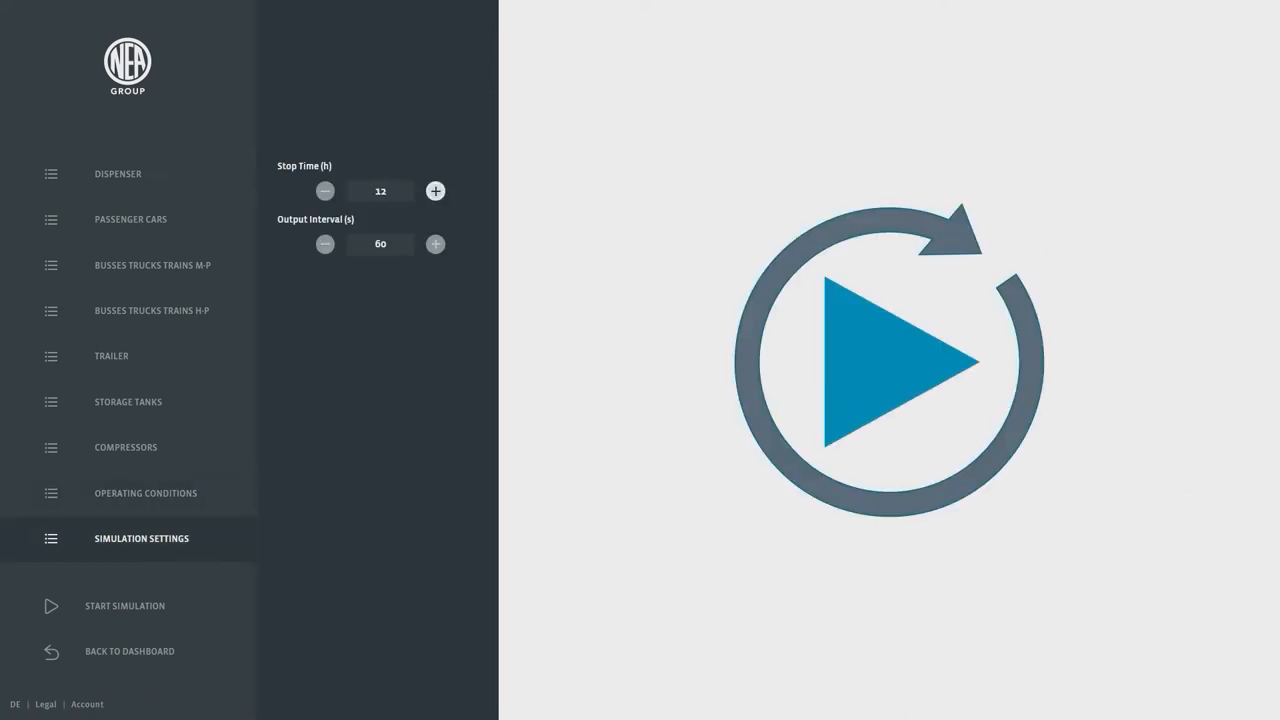
click(435, 190)
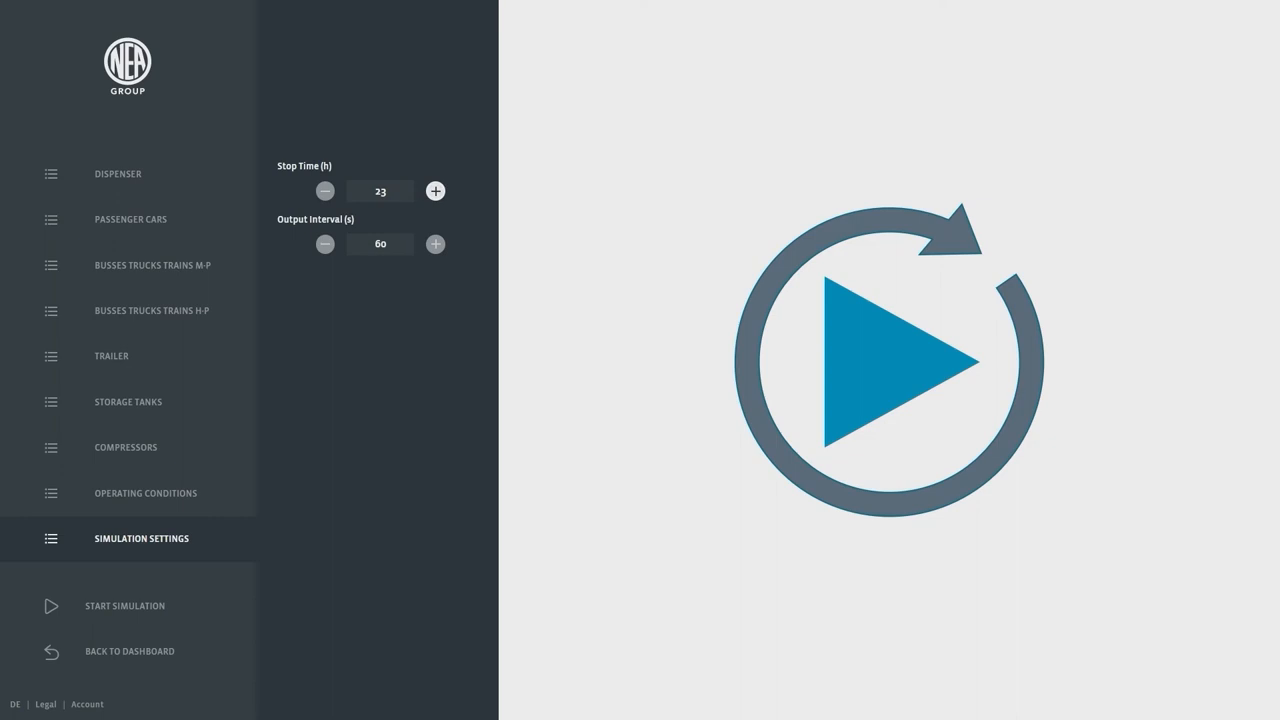
click(435, 190)
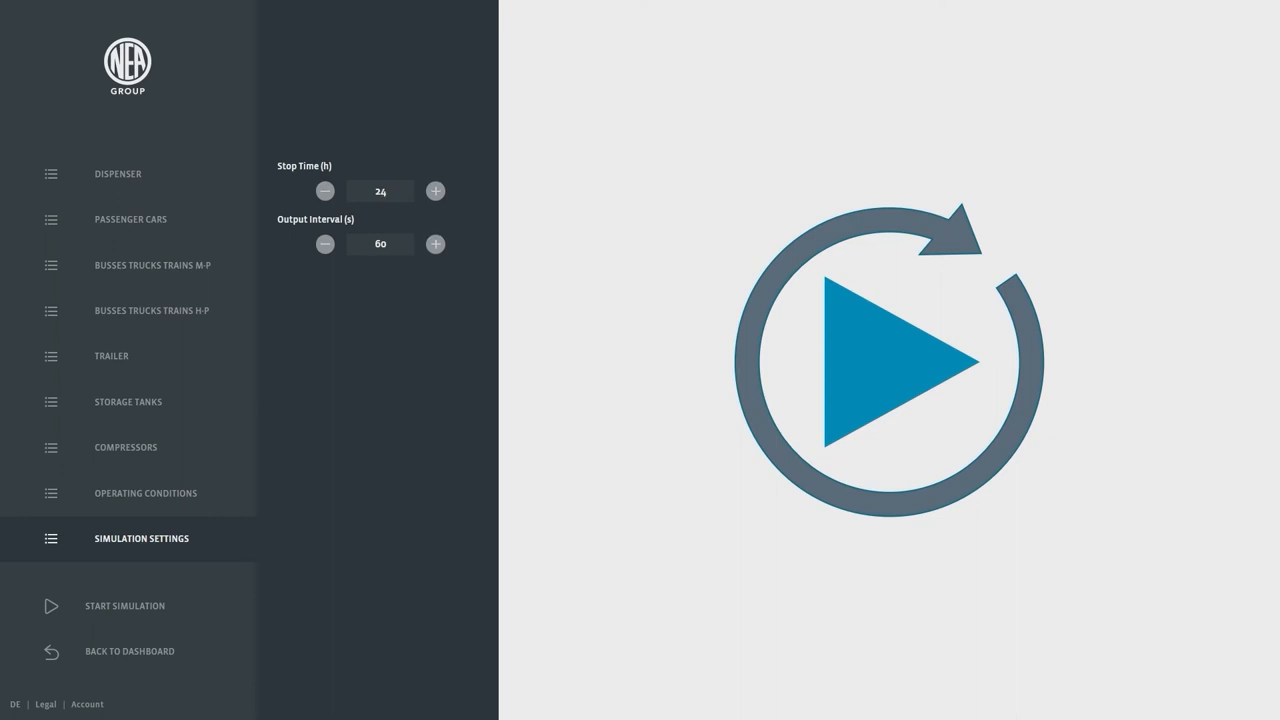
click(130, 651)
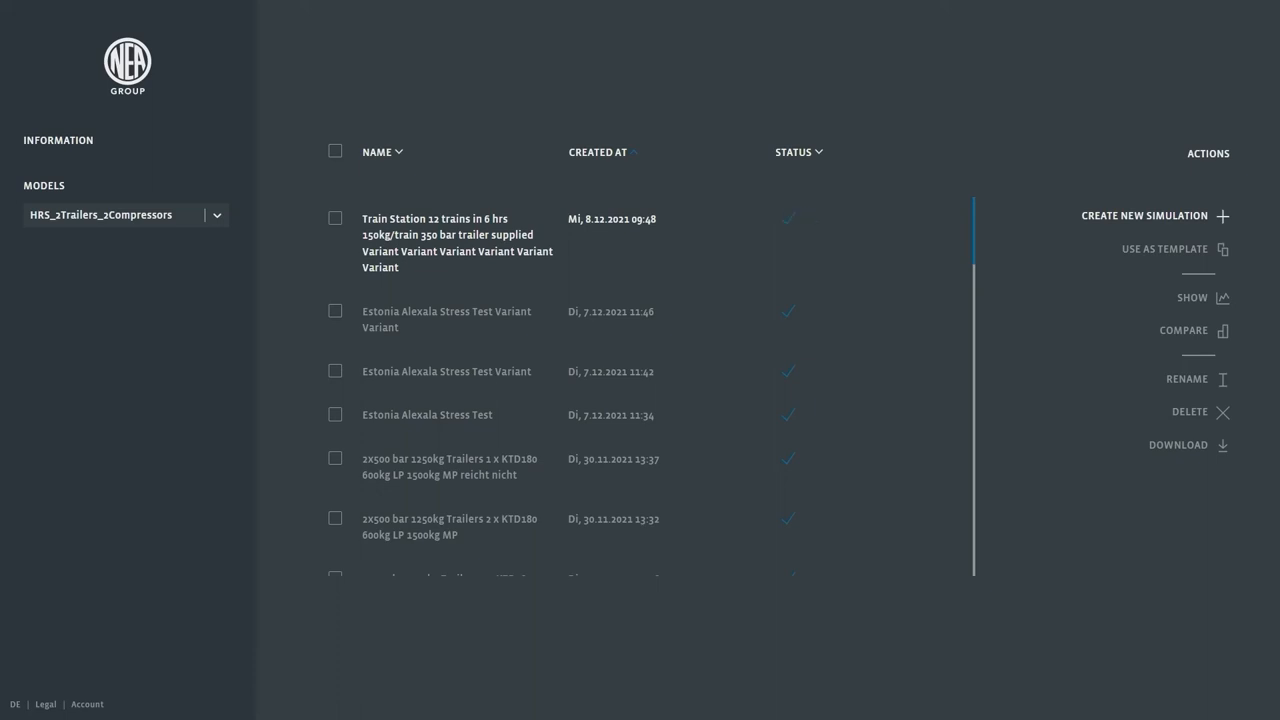
Open the Train Station results and view the Refueling - 2 tank pressure and temperature charts
click(1187, 379)
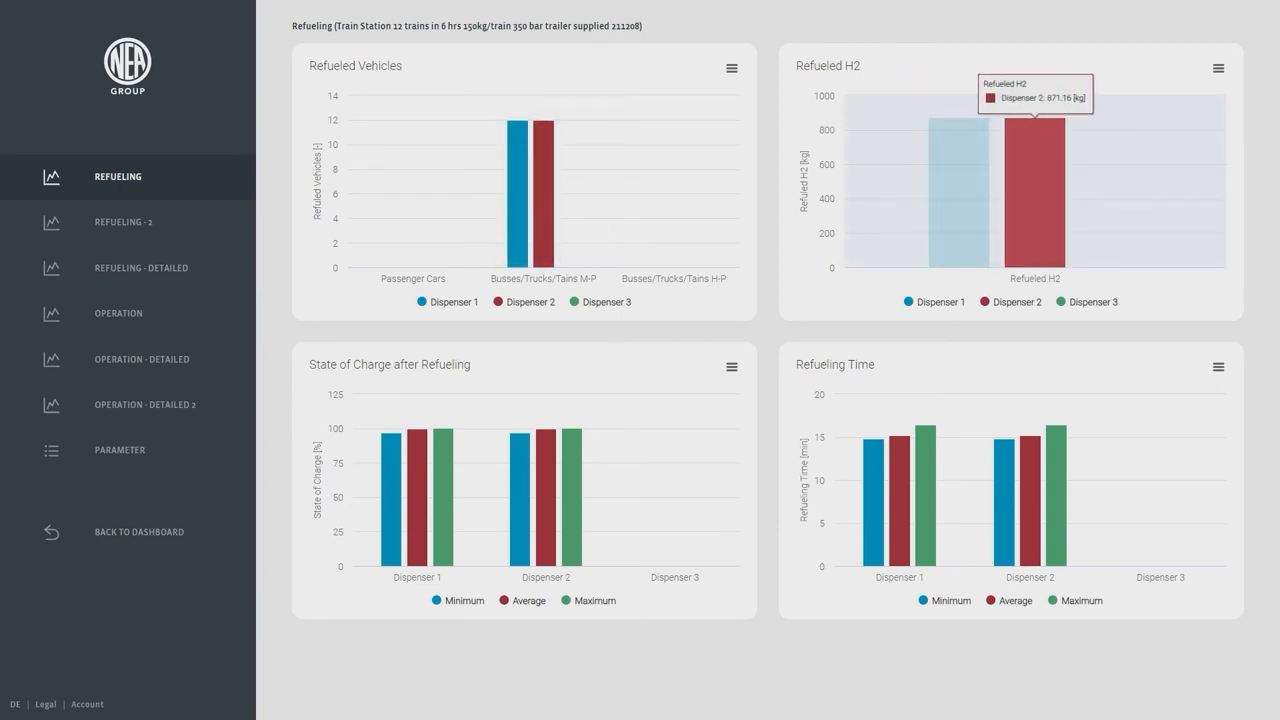
mouse_move(1002, 450)
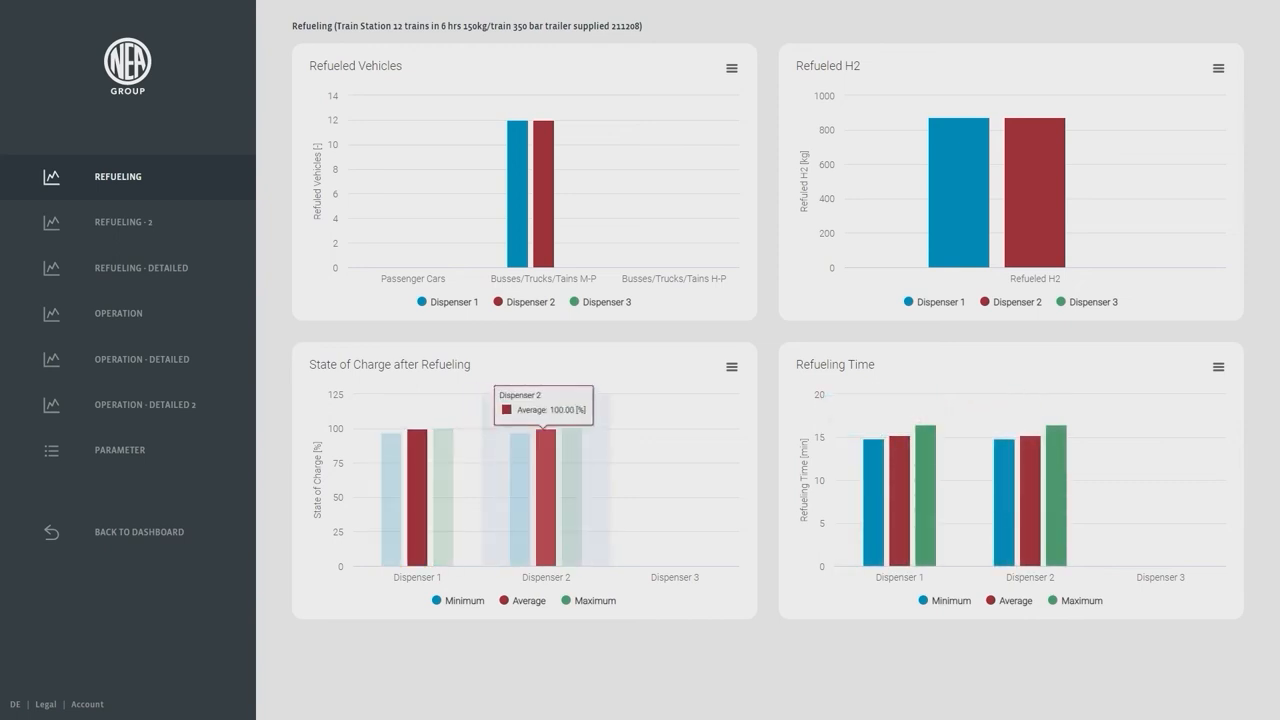
click(124, 221)
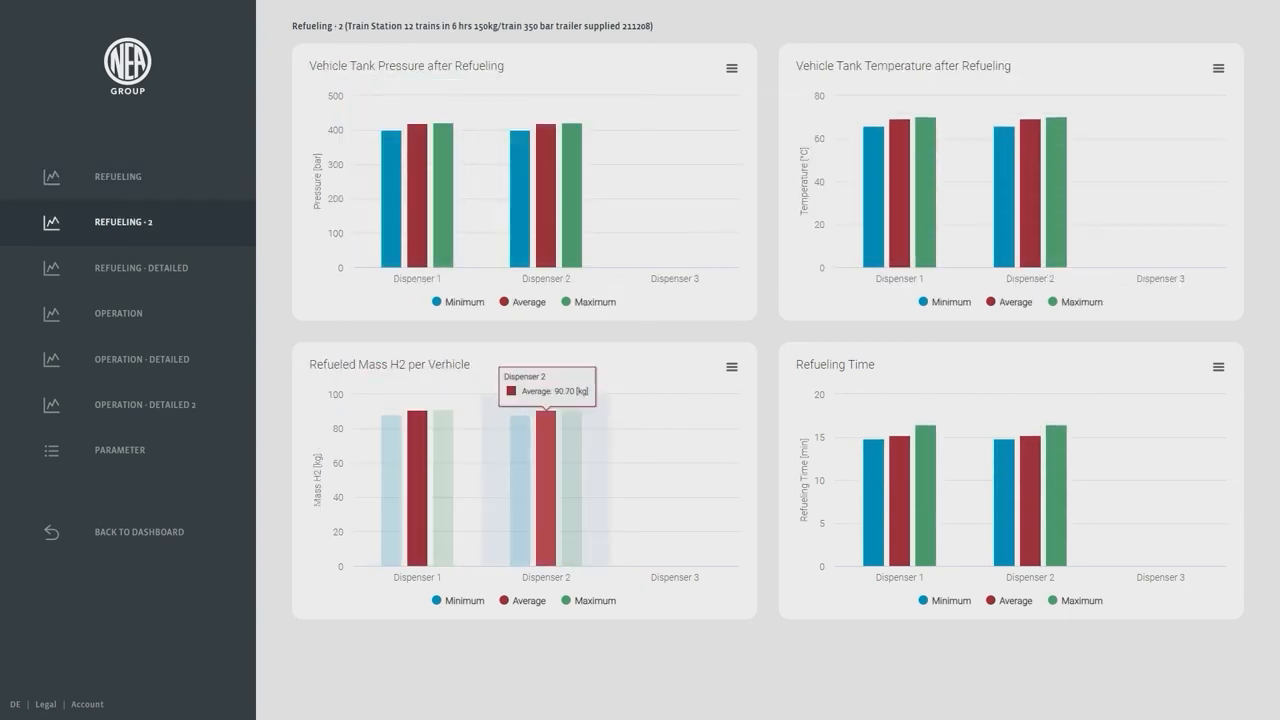
View Refueling - Detailed, Operation, and Operation - Detailed 2 compressor charts
click(141, 267)
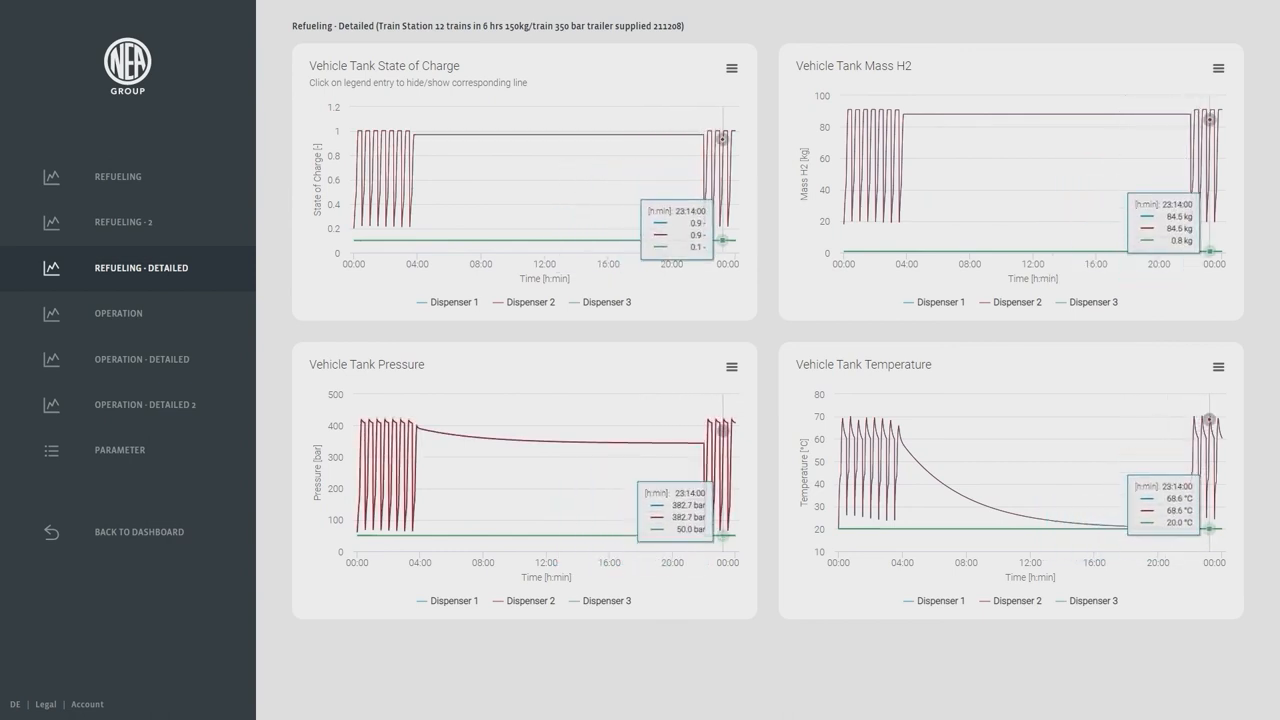
click(117, 313)
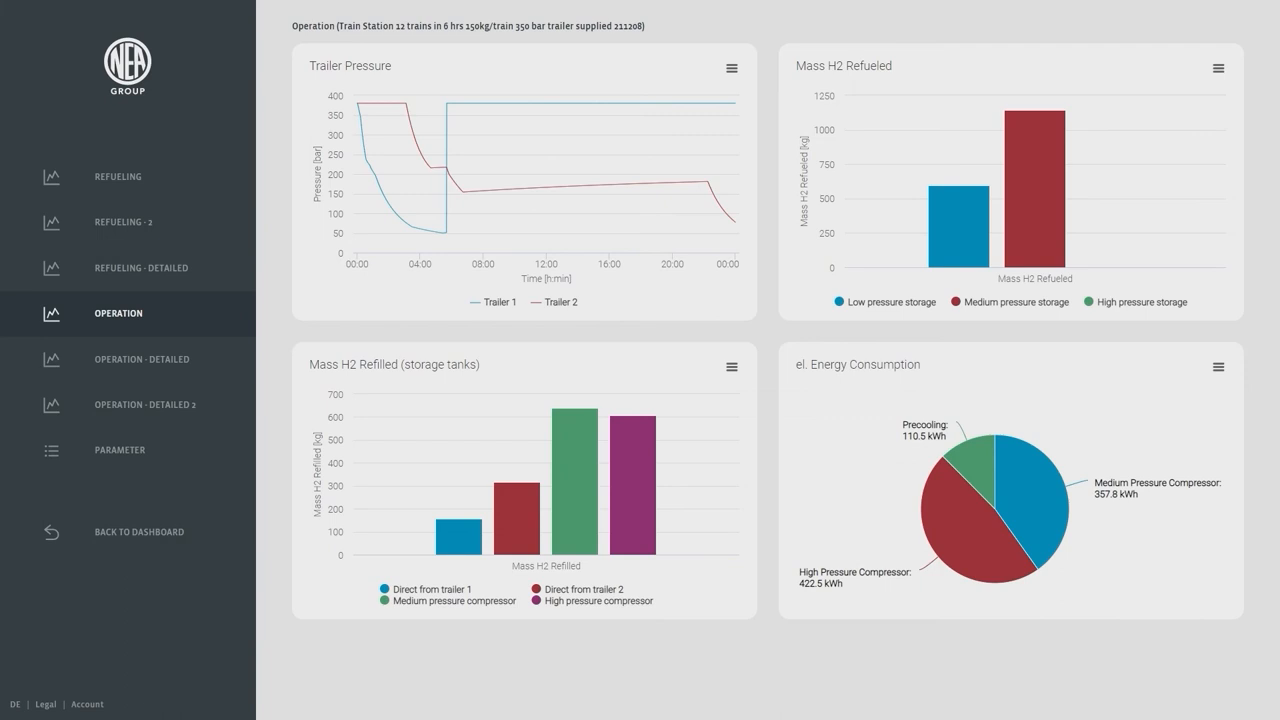
mouse_move(1000, 530)
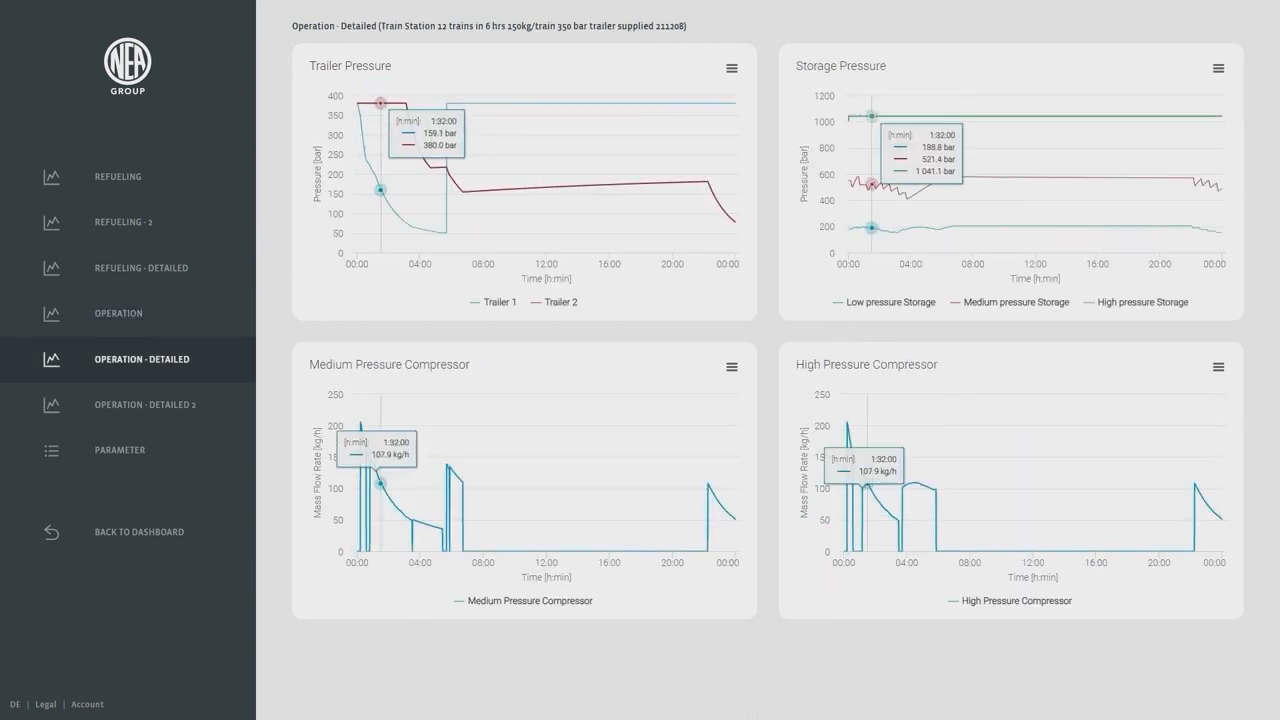
mouse_move(591, 103)
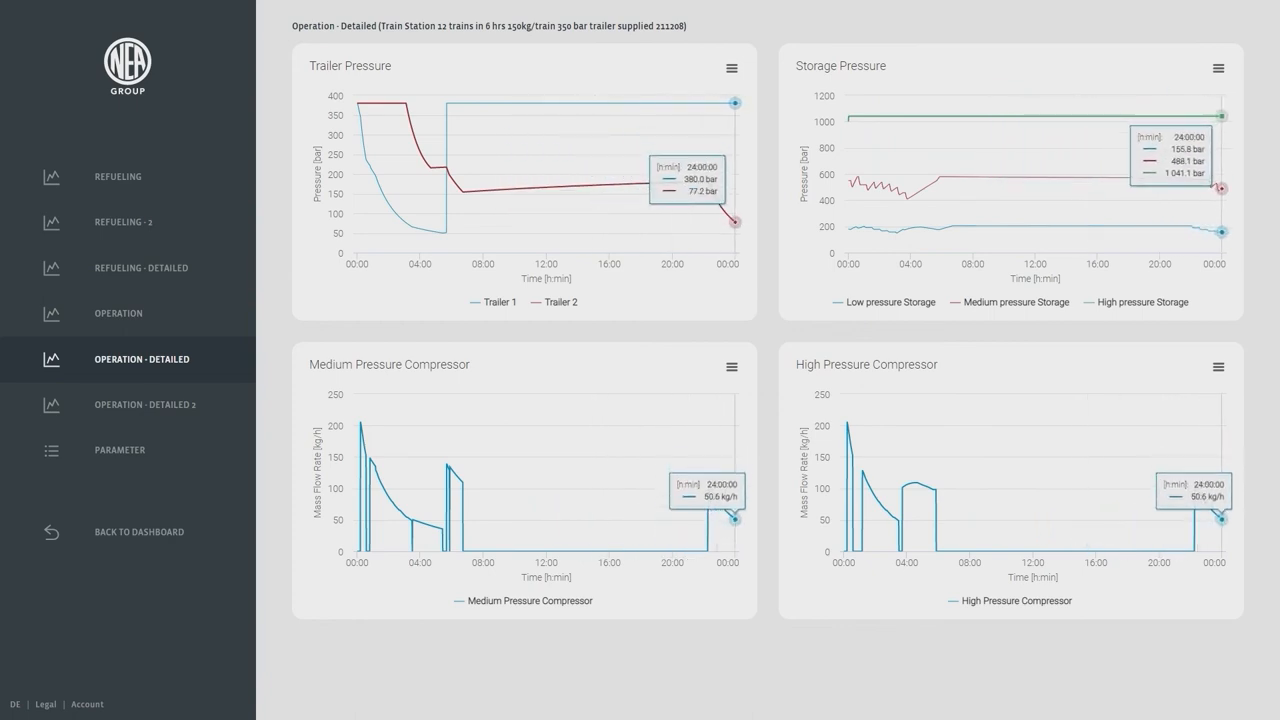
click(145, 404)
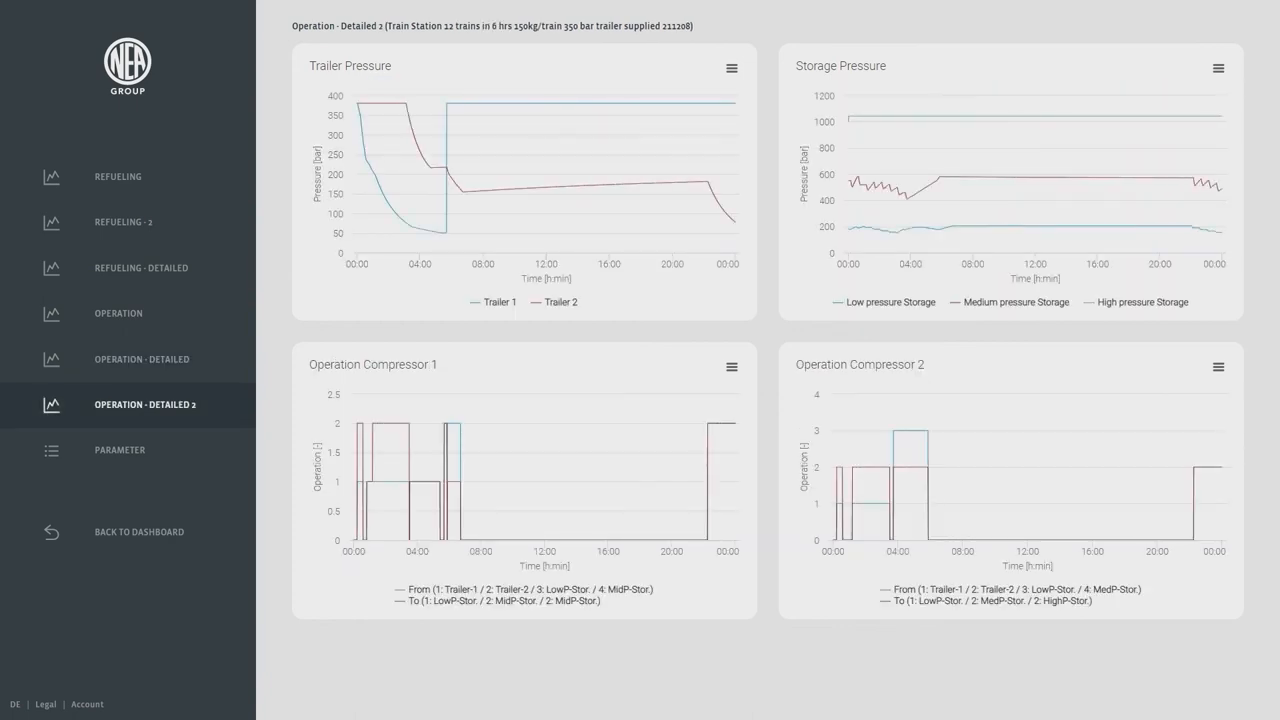